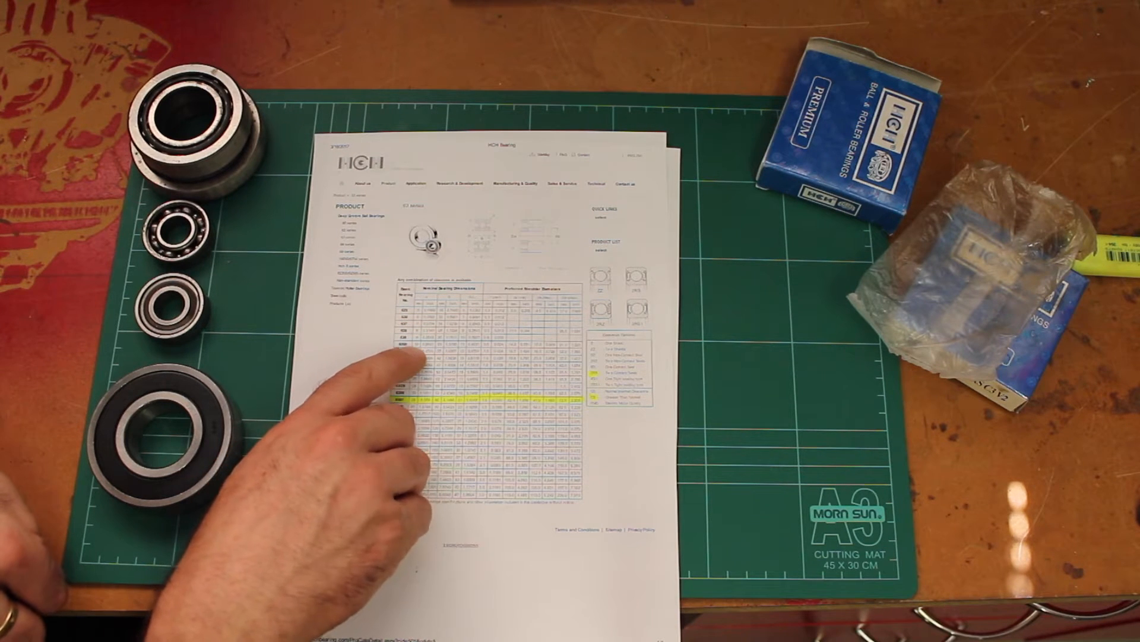
{"action": "mouse_move", "coordinate": [393, 437]}
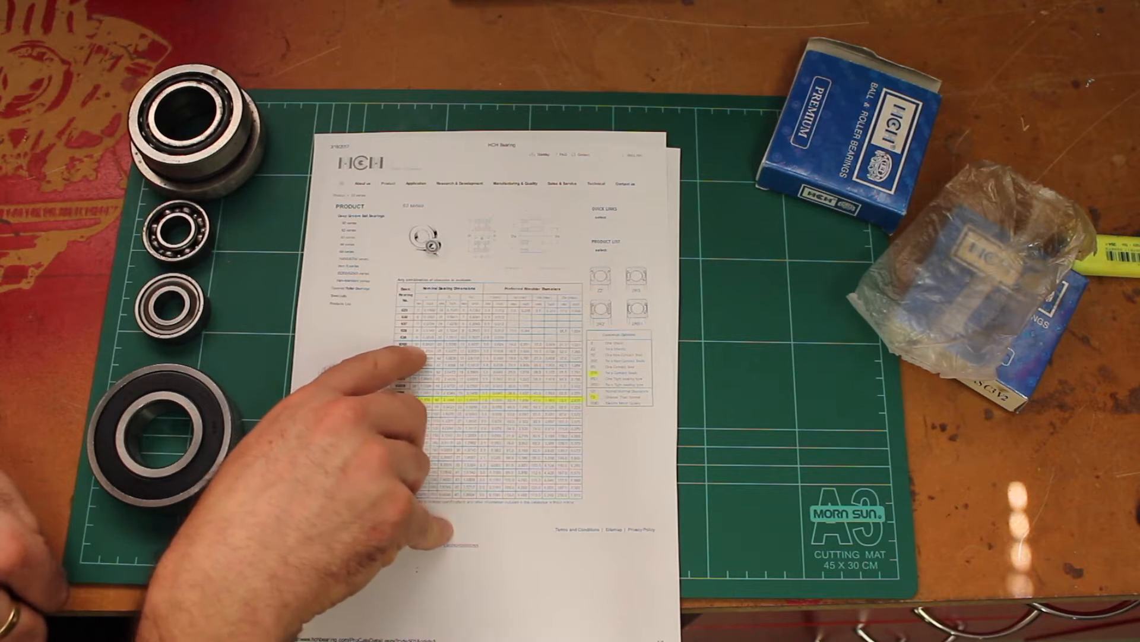